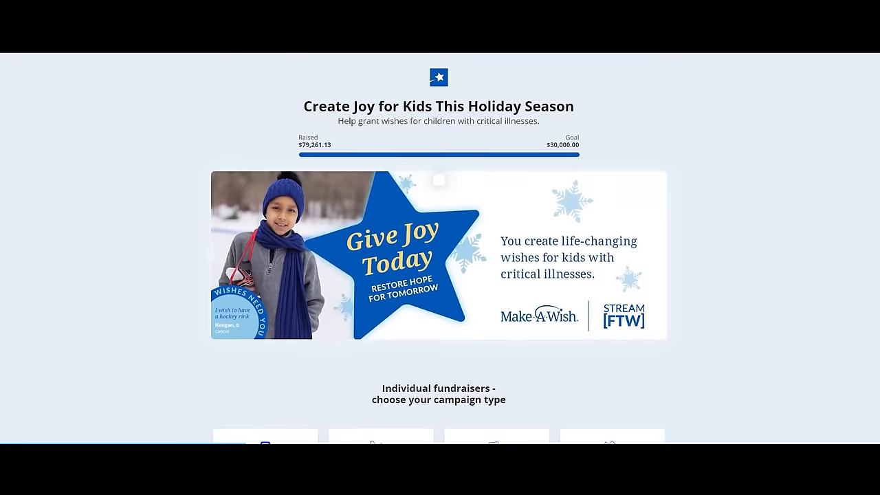
- Scroll the Make-A-Wish page down to the campaign-type cards: Emergency Response, Creative, School, Community or Workplace, Fitness
{"action": "scroll", "scroll_direction": "down", "scroll_amount": 3}
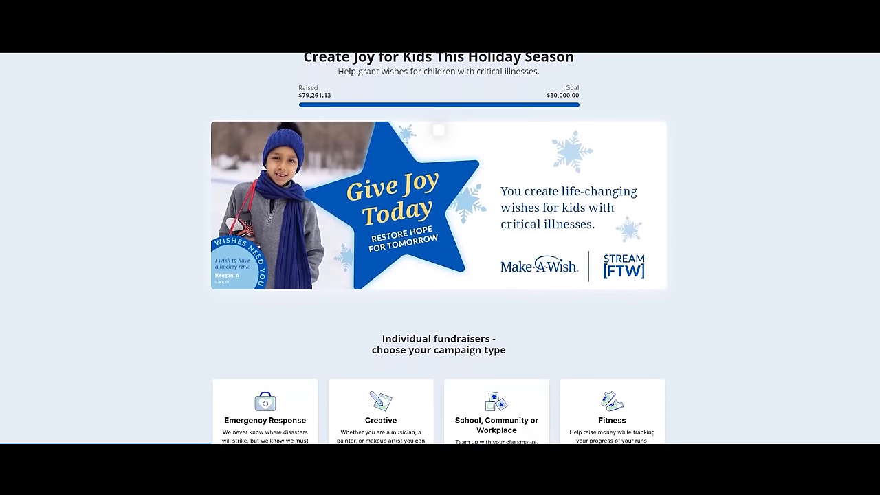
{"action": "scroll", "scroll_direction": "down", "scroll_amount": 3}
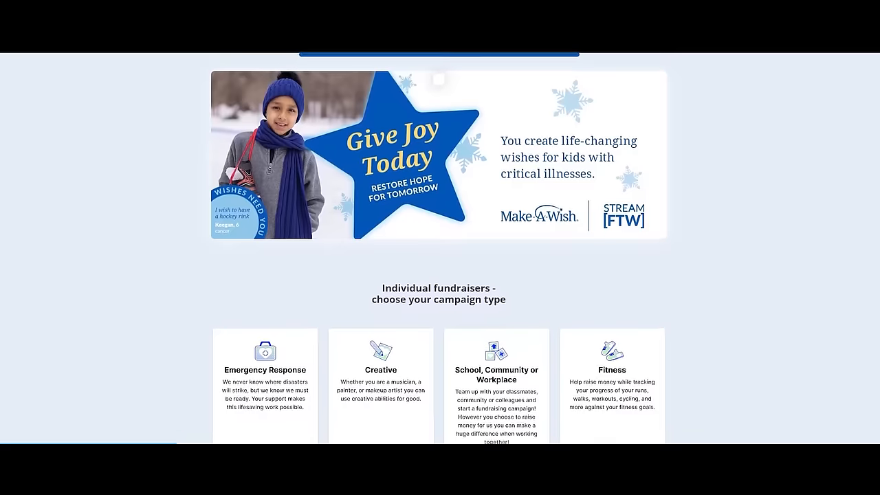
{"action": "scroll", "scroll_direction": "down", "scroll_amount": 3}
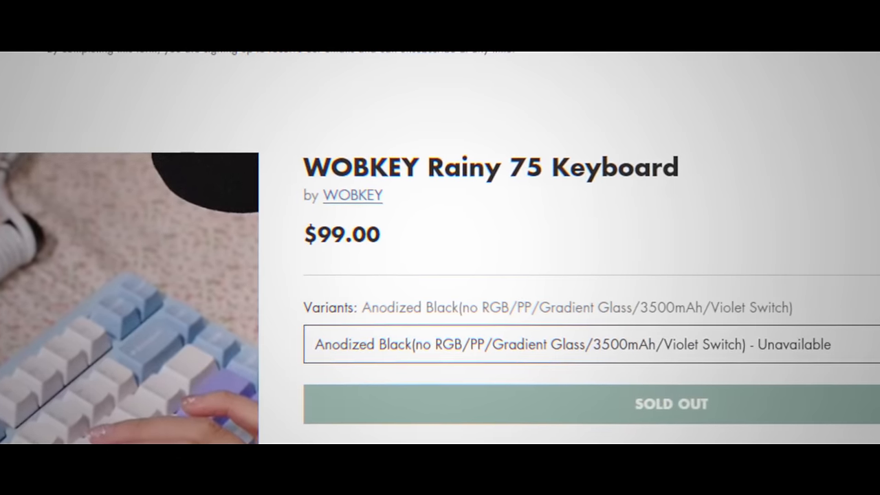
- Reach the Q&A section and expand the 'Why are you selling on Kickstarter?' answer
{"action": "scroll", "scroll_direction": "down", "scroll_amount": 3}
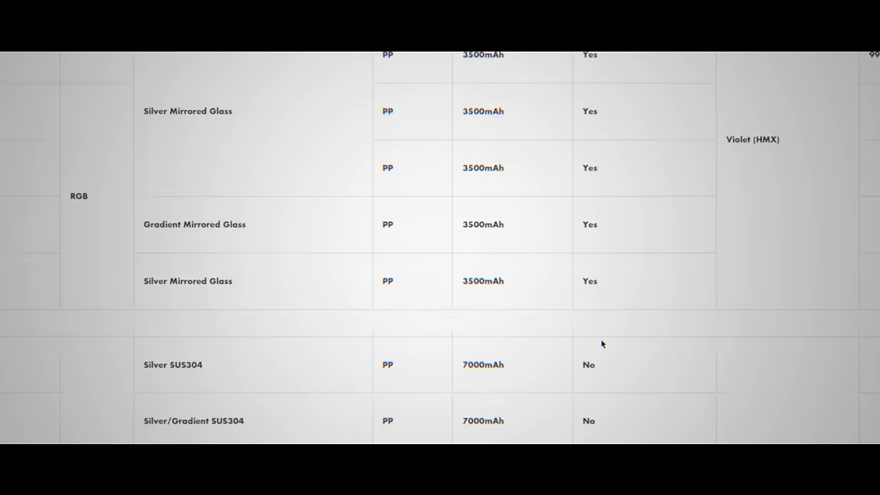
{"action": "scroll", "scroll_direction": "down", "scroll_amount": 3}
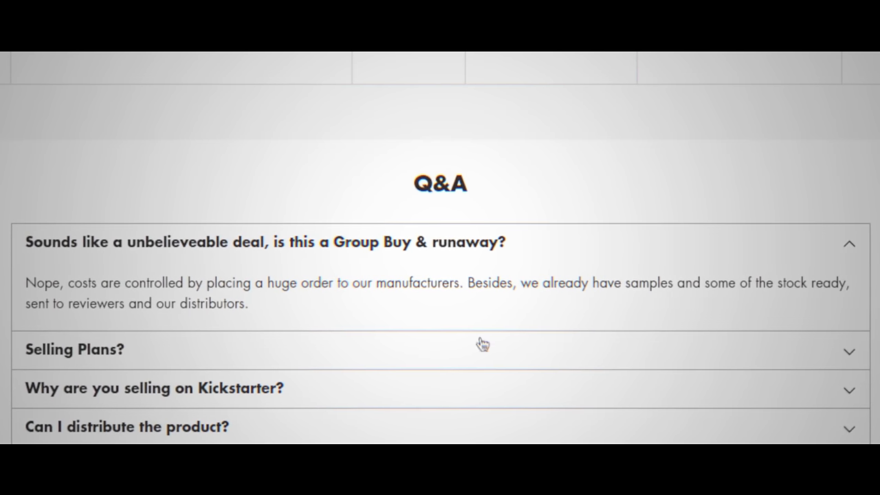
{"action": "left_click", "coordinate": [154, 388]}
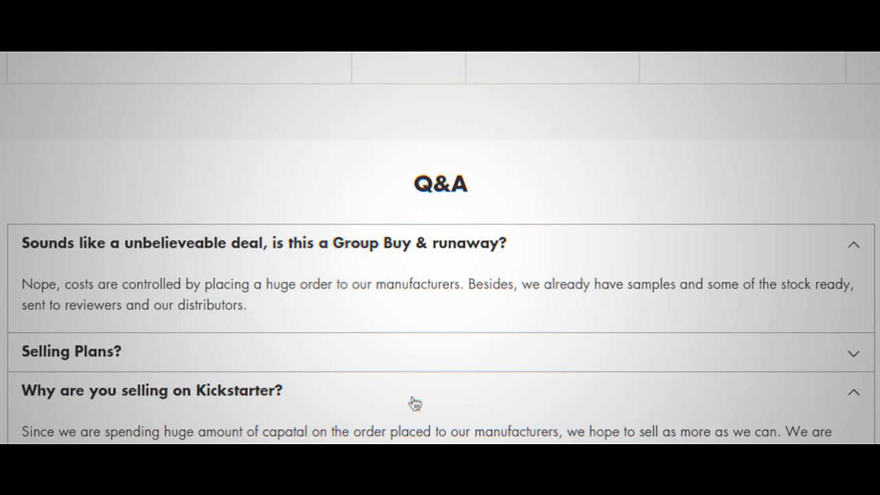
{"action": "scroll", "scroll_direction": "down", "scroll_amount": 3}
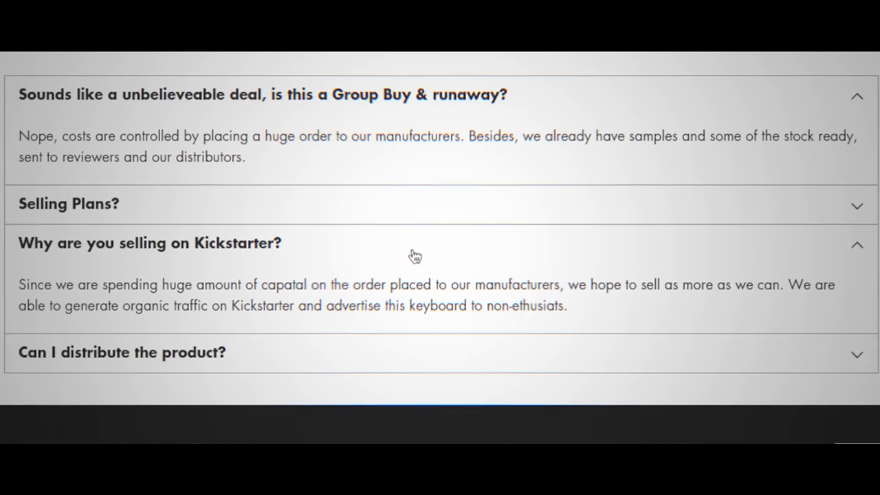